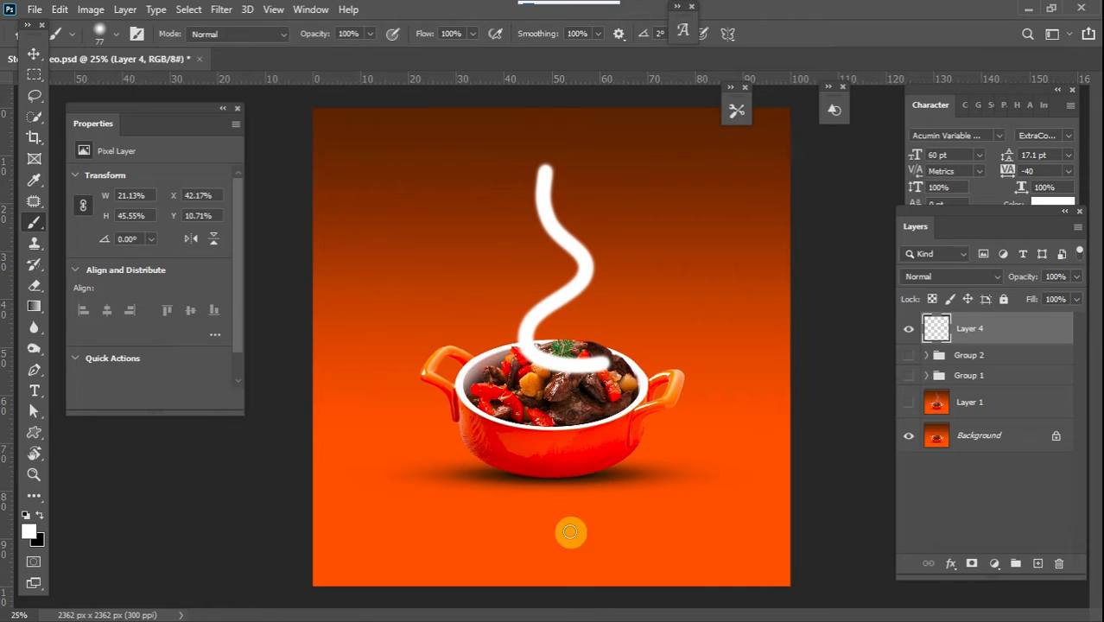
Step: Preview the finished poster with blurred steam and Group 1 and Group 2 visible
left_click(221, 10)
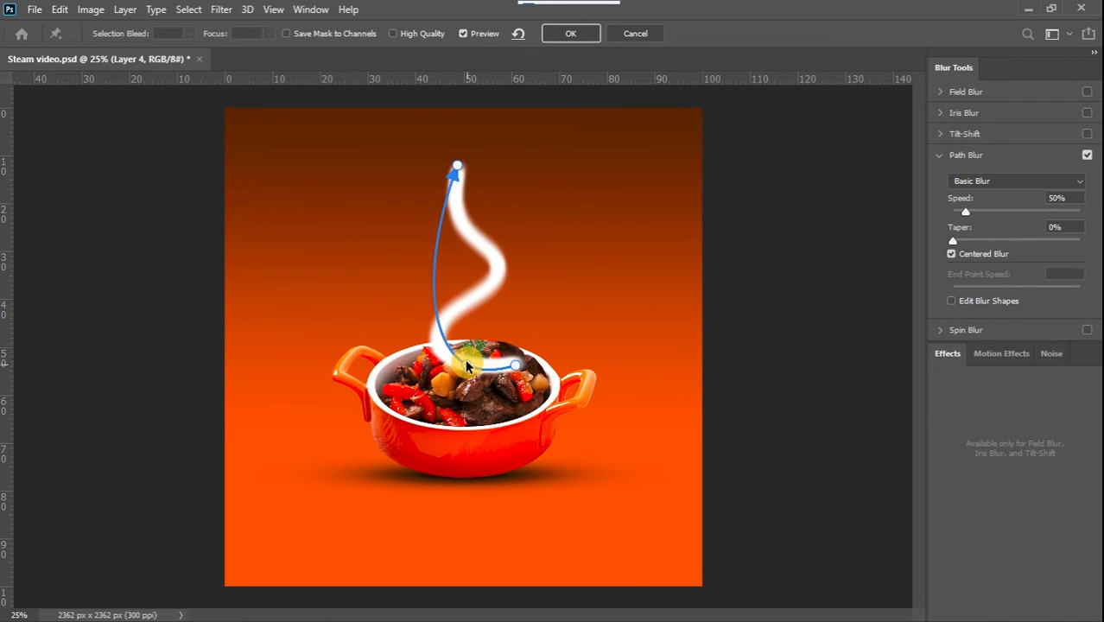
left_click(570, 33)
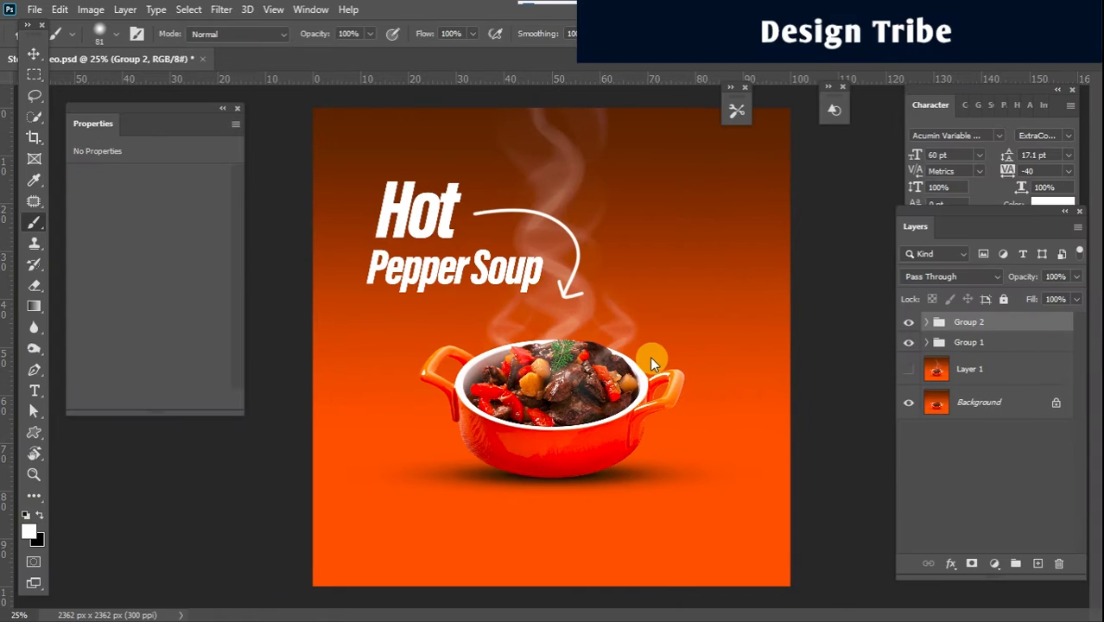
Step: Select empty Layer 4 and paint a thick white wavy stroke up from the bowl
left_click(908, 368)
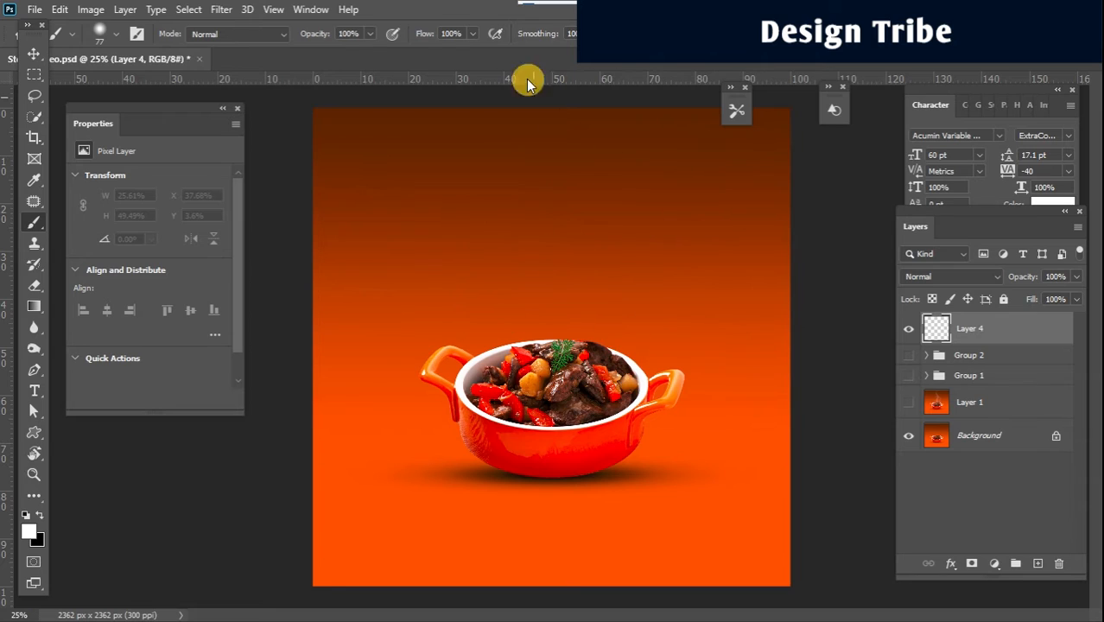
mouse_move(482, 286)
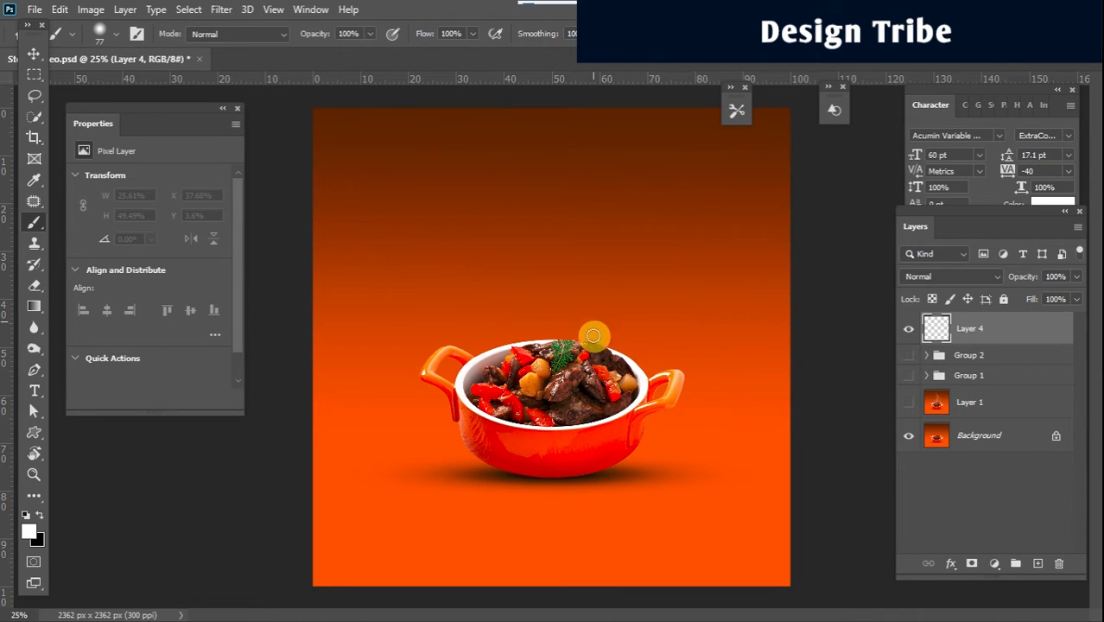
left_click_drag(594, 337, 551, 228)
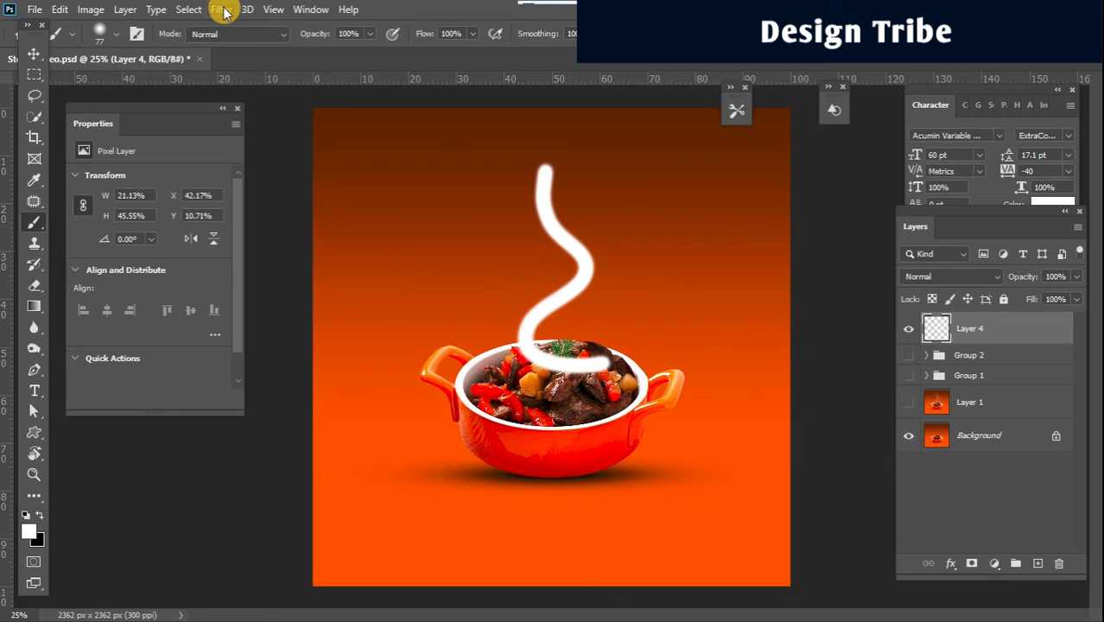
Step: Apply Path Blur and stretch its path from the stroke's bottom end to its top
left_click(221, 9)
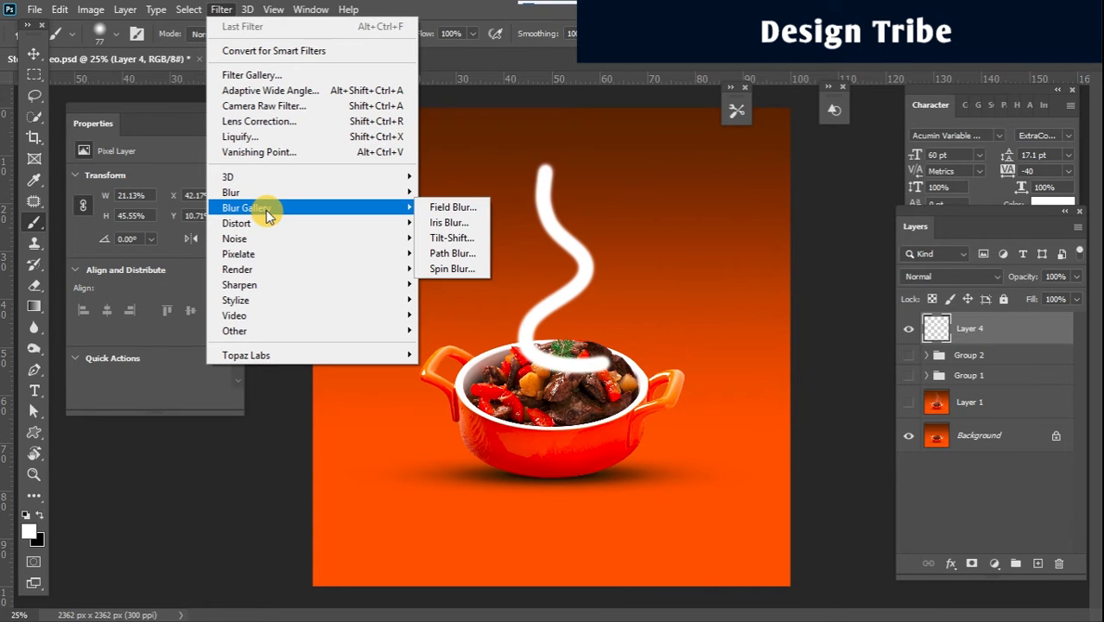
left_click(452, 253)
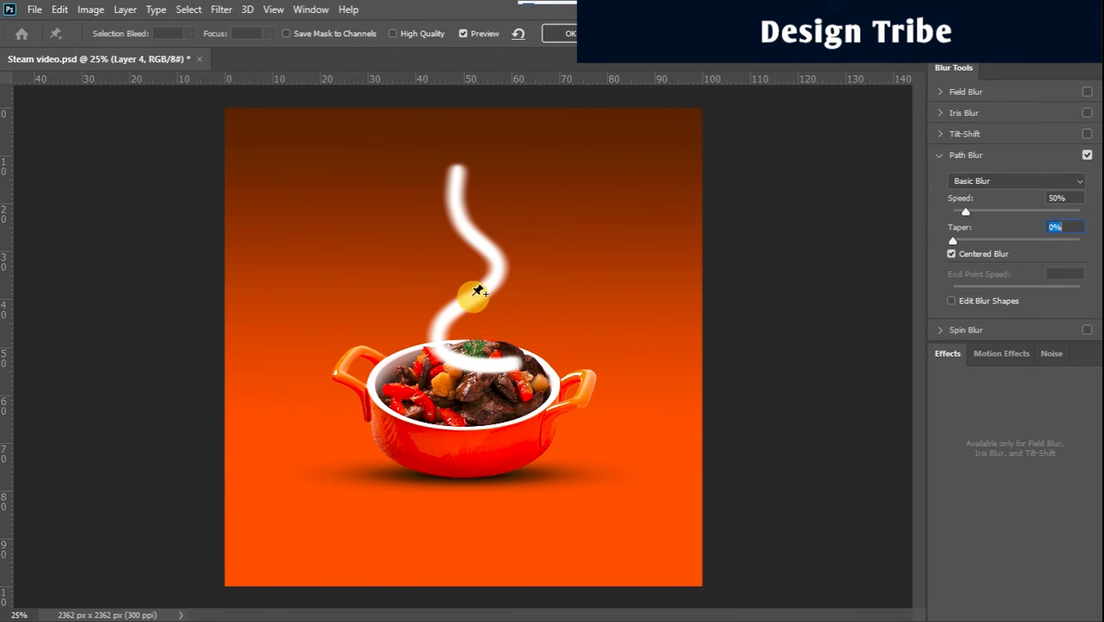
left_click_drag(473, 292, 502, 345)
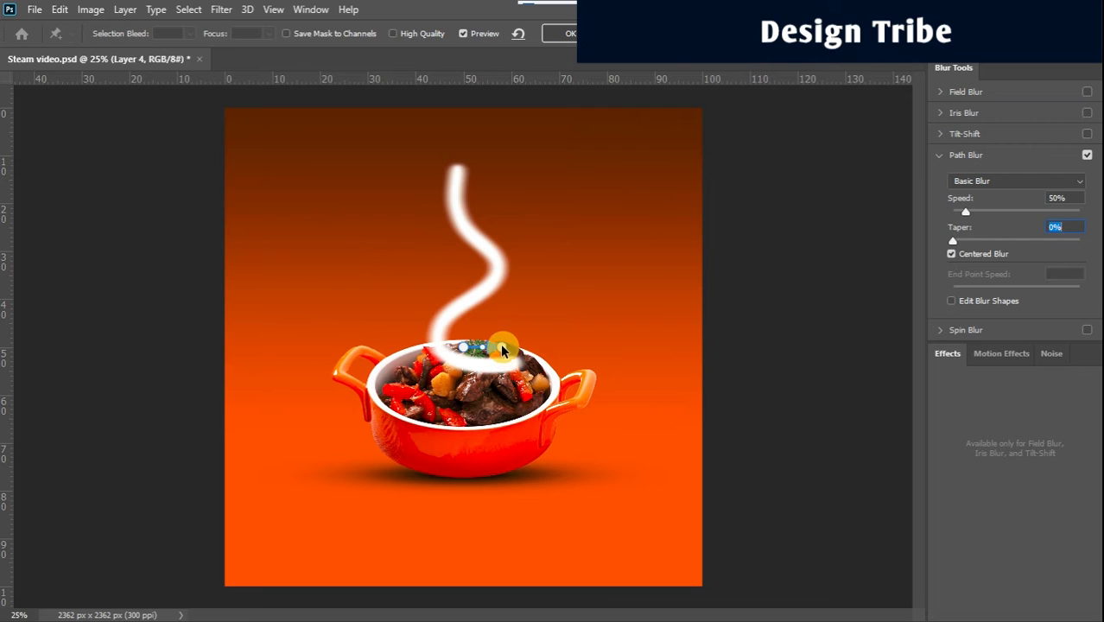
left_click_drag(505, 346, 462, 177)
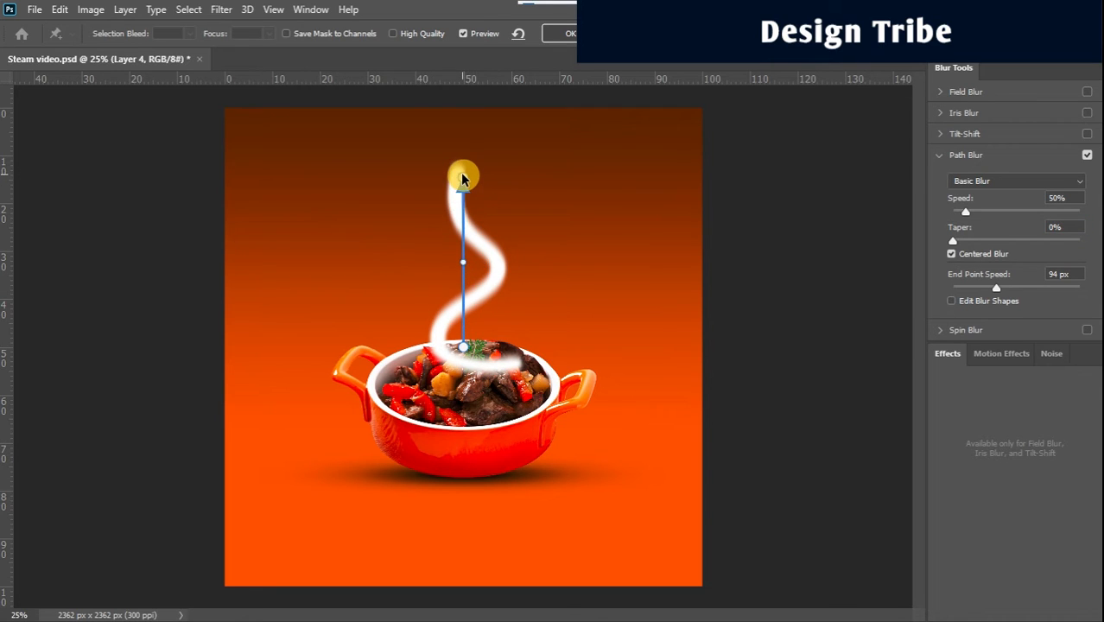
left_click_drag(463, 178, 457, 168)
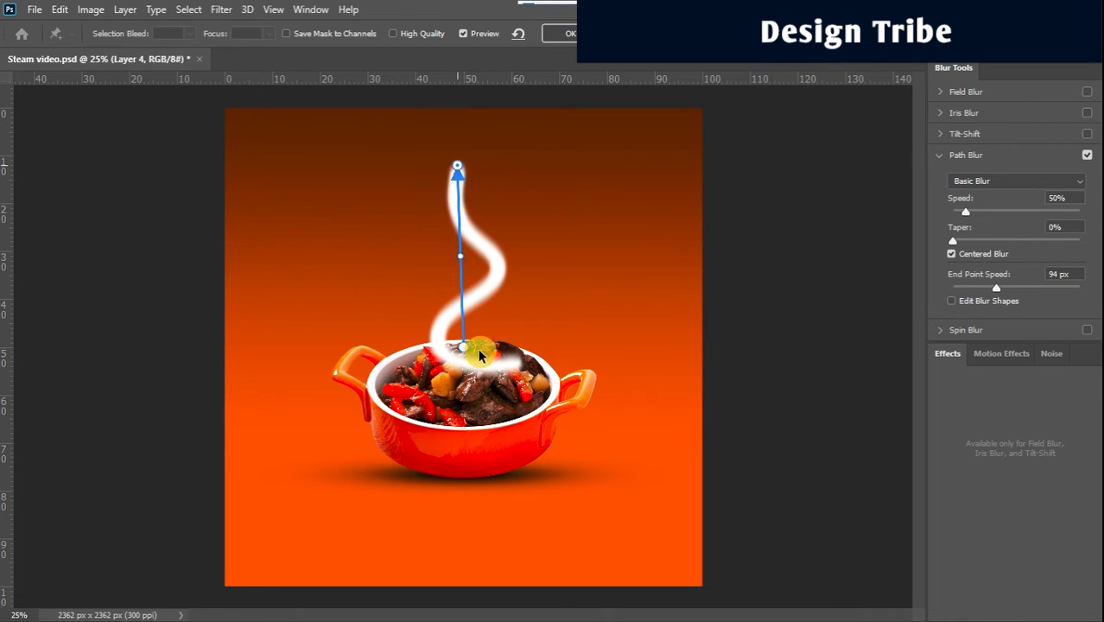
left_click_drag(462, 346, 469, 361)
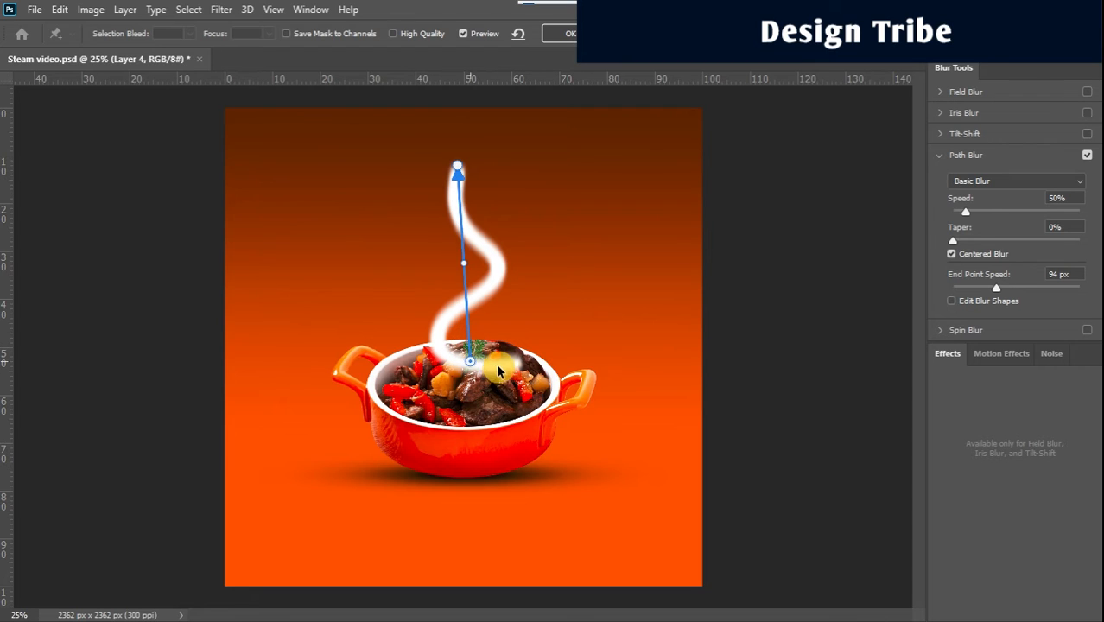
left_click_drag(470, 360, 512, 366)
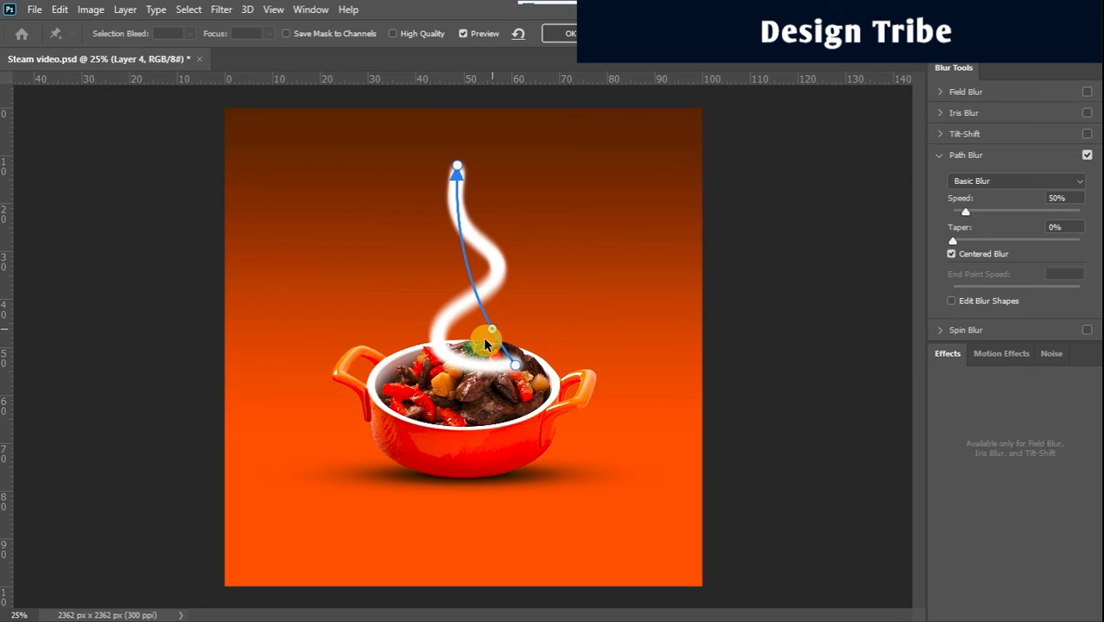
Step: Bend the blur path to follow the stroke's lower and upper waves
left_click_drag(488, 335, 480, 356)
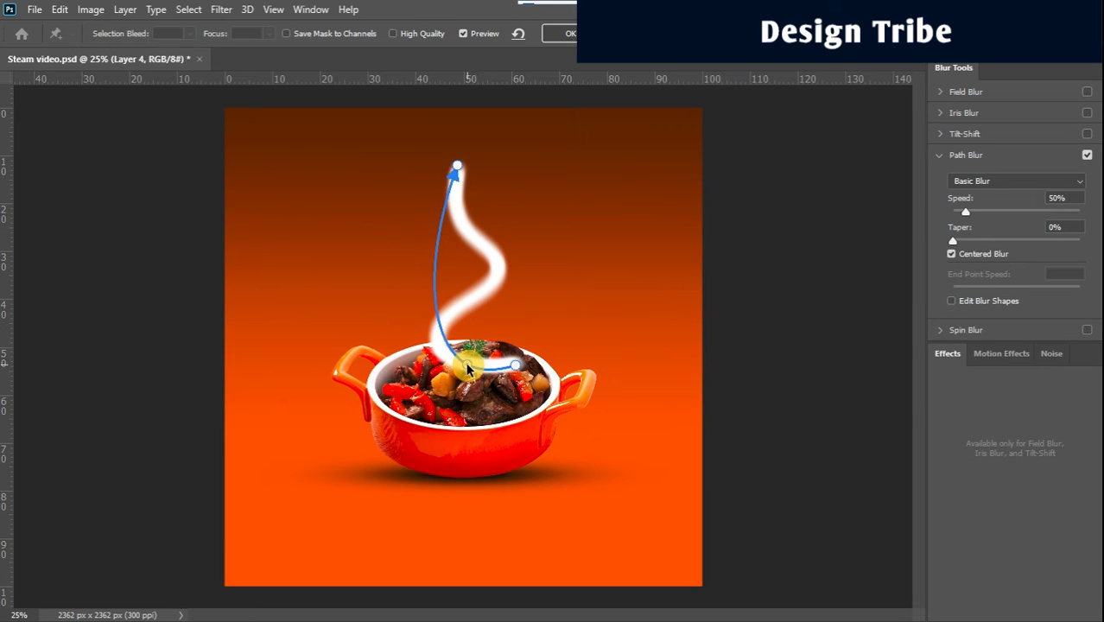
left_click_drag(466, 370, 440, 326)
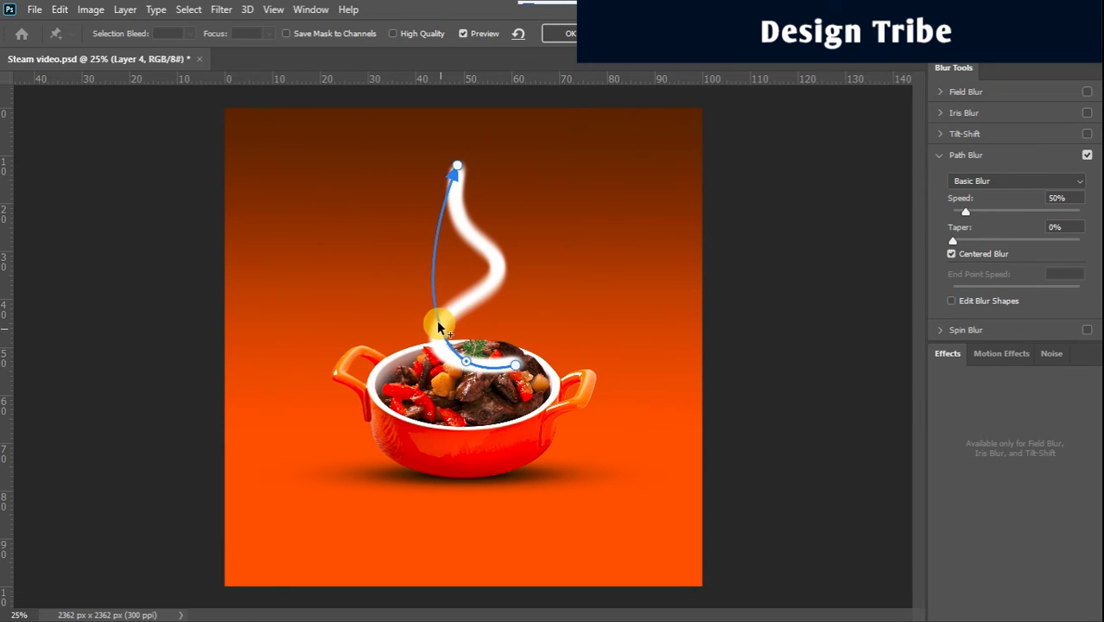
left_click_drag(440, 324, 445, 348)
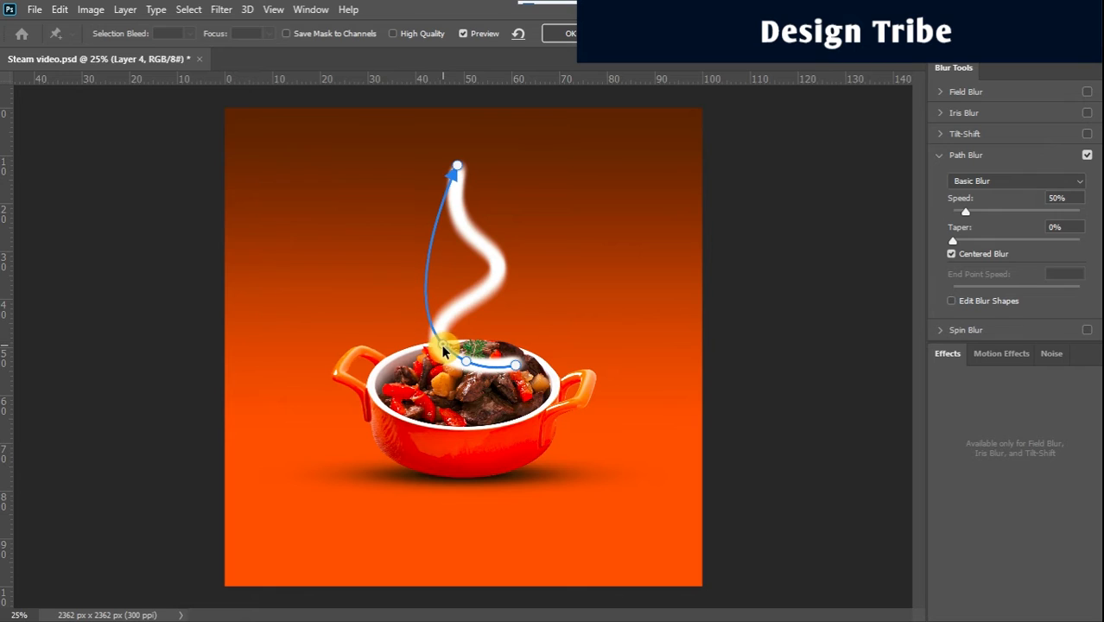
left_click_drag(445, 350, 425, 304)
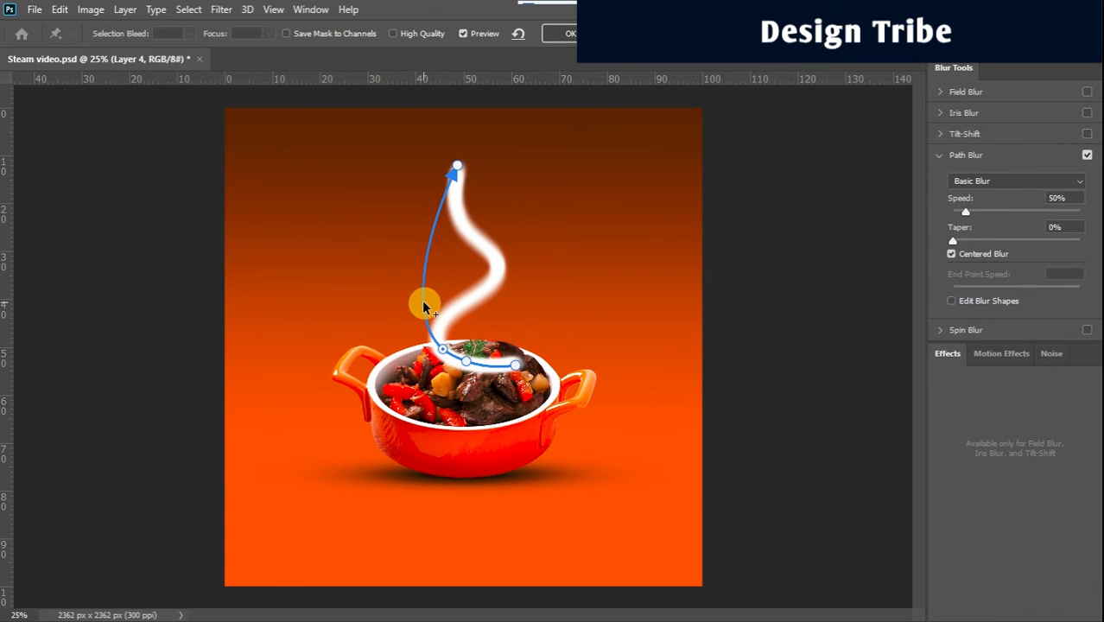
left_click_drag(425, 305, 449, 318)
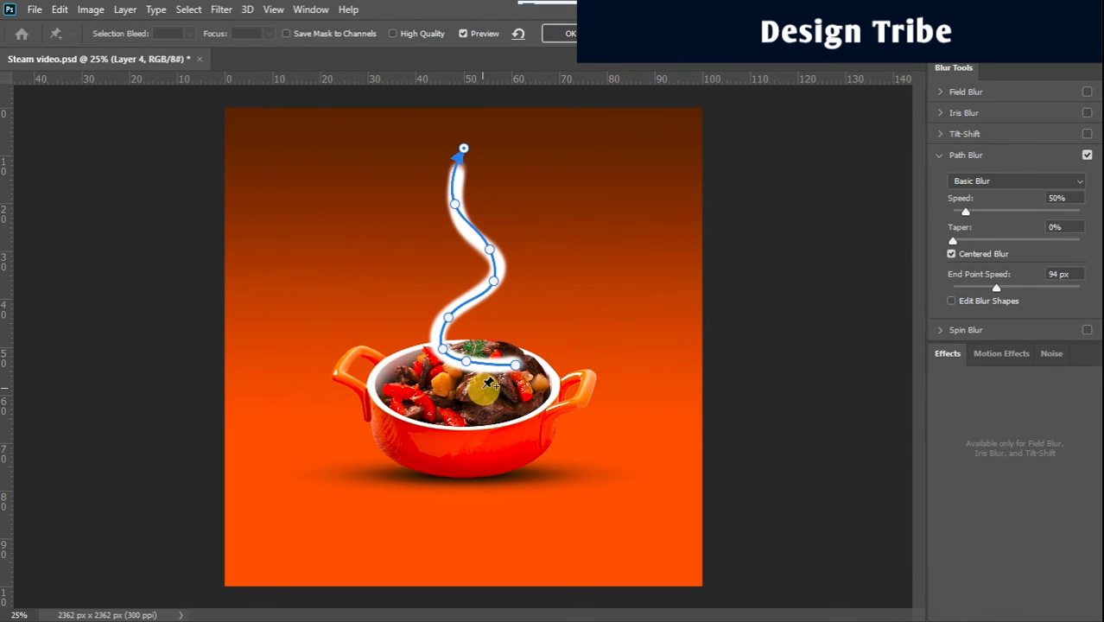
mouse_move(990, 199)
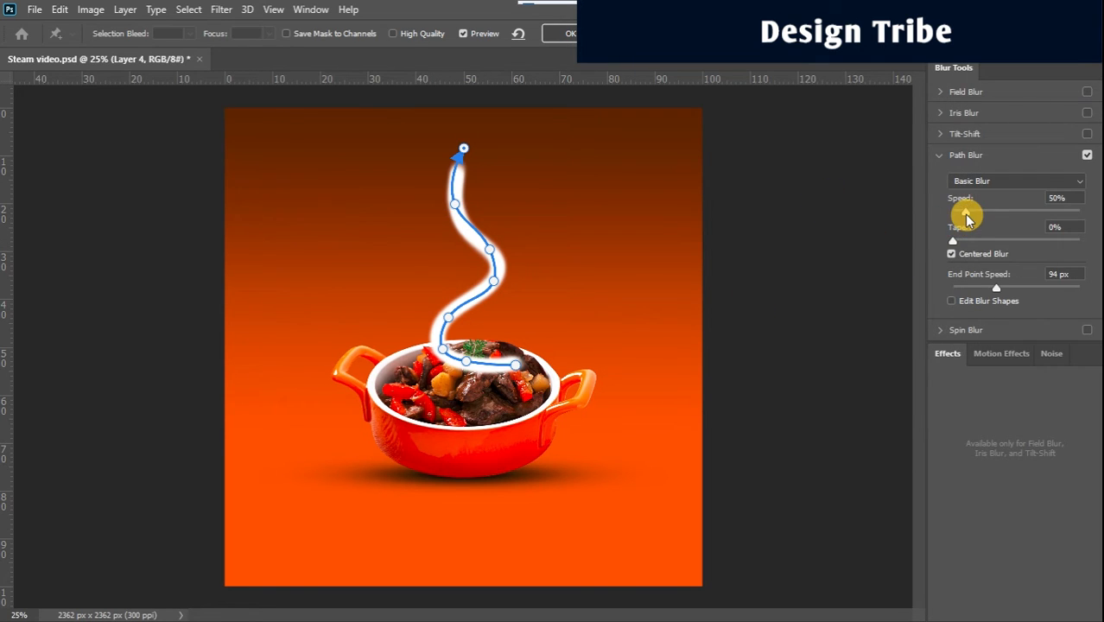
Step: Raise the Path Blur speed to about 322% with taper, then commit the blur
left_click_drag(966, 211, 1005, 211)
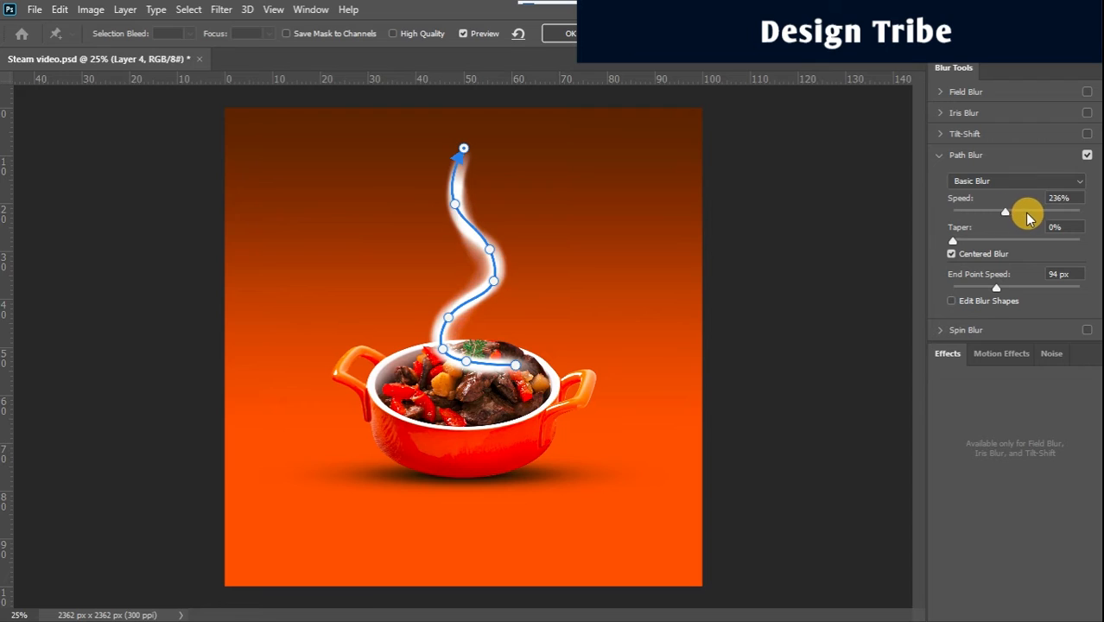
left_click_drag(1004, 212, 1032, 211)
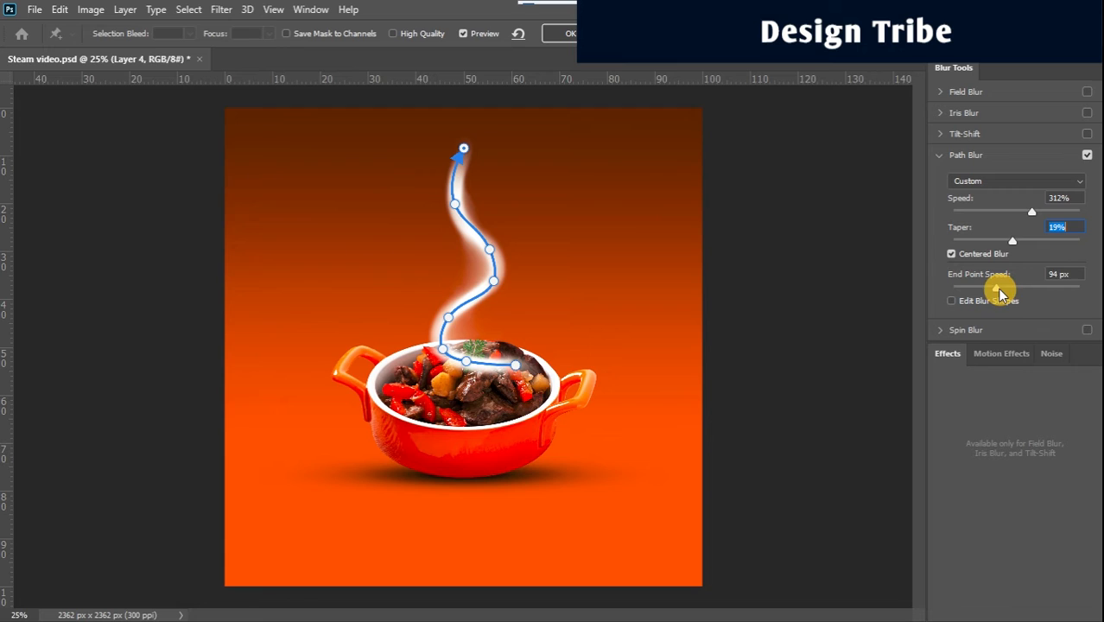
left_click_drag(997, 285, 1024, 285)
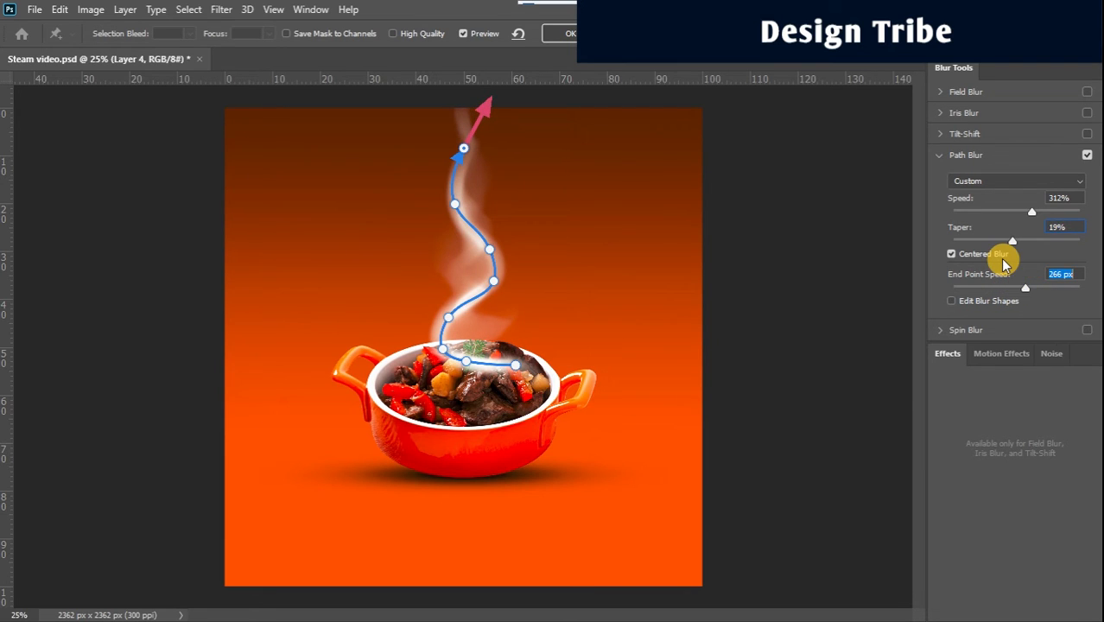
left_click_drag(1012, 242, 1015, 240)
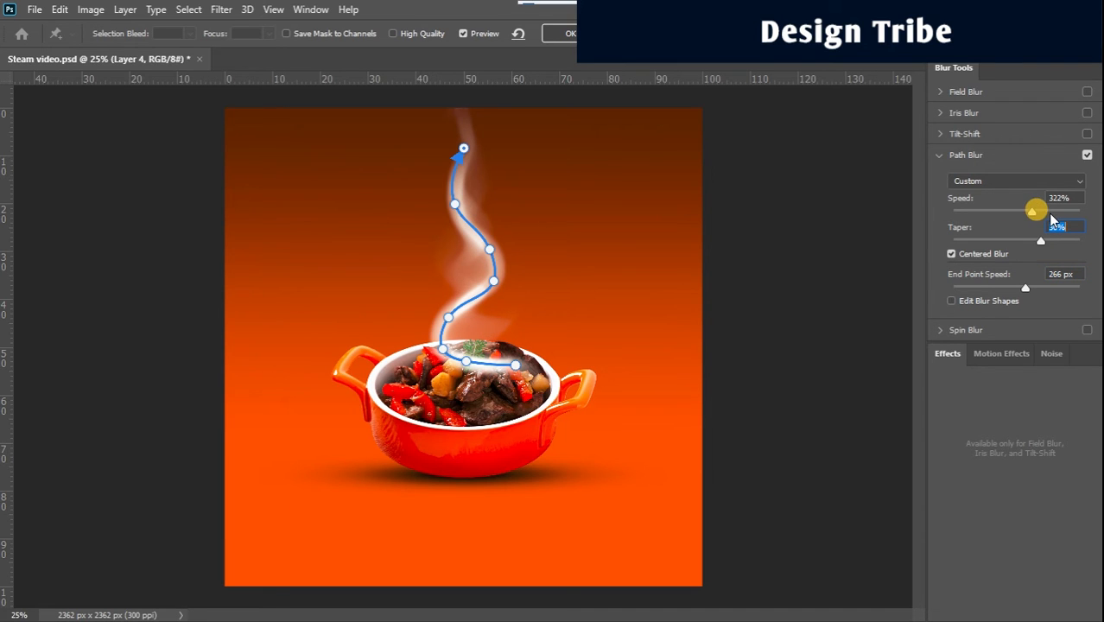
left_click_drag(1037, 210, 1058, 215)
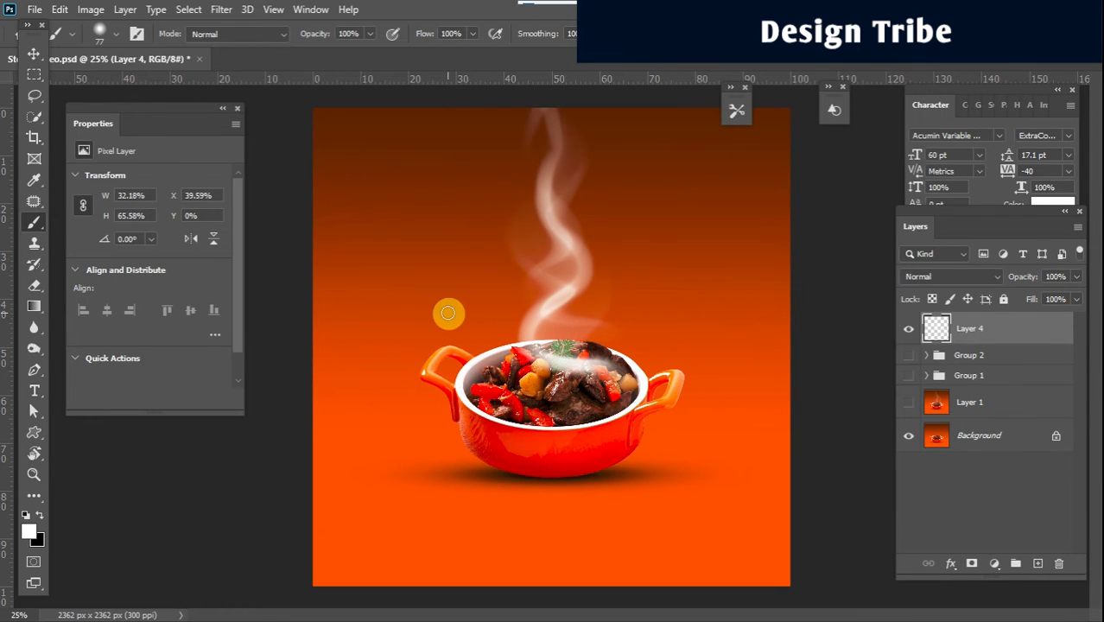
mouse_move(602, 149)
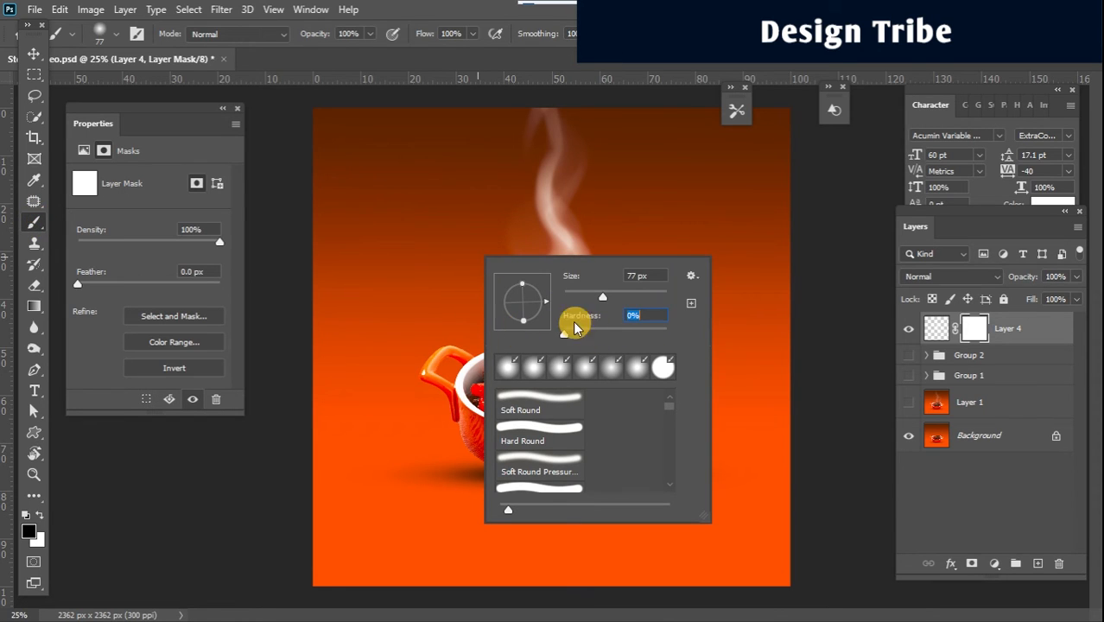
Step: Mask the steam's base with a large 0%-hardness black brush and lower the layer opacity
left_click_drag(603, 295, 628, 296)
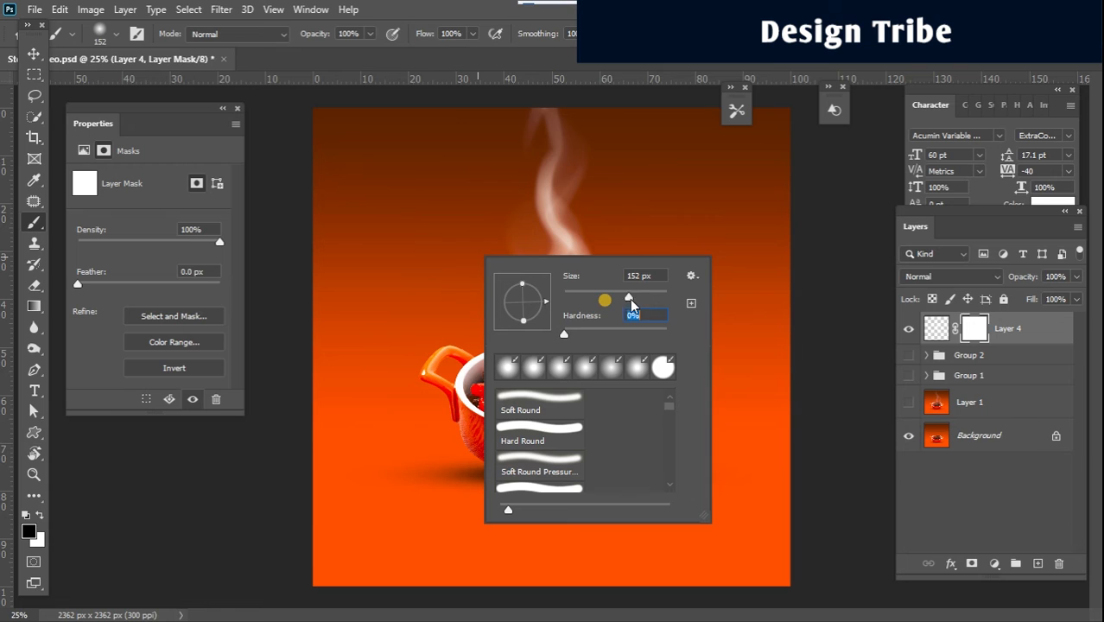
left_click_drag(605, 298, 653, 297)
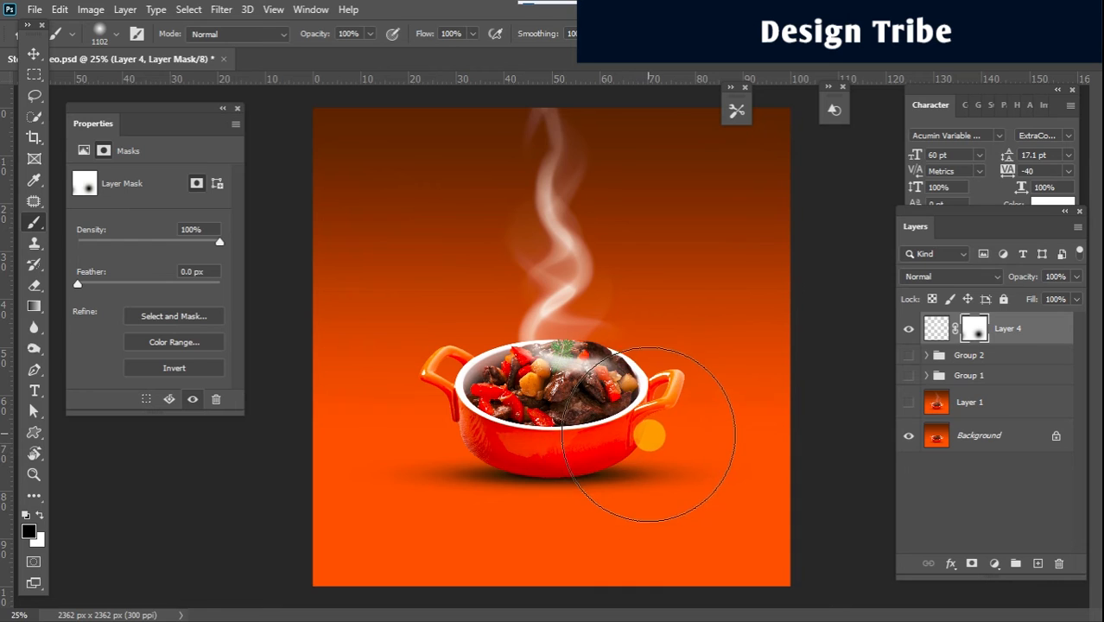
left_click_drag(653, 436, 570, 458)
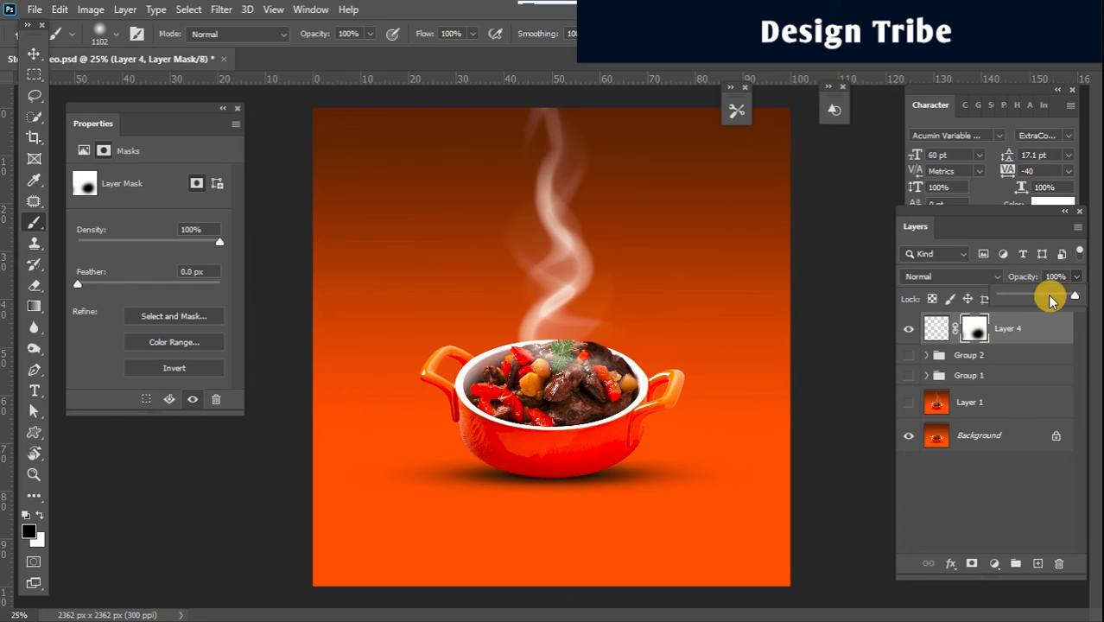
left_click_drag(1051, 295, 1050, 296)
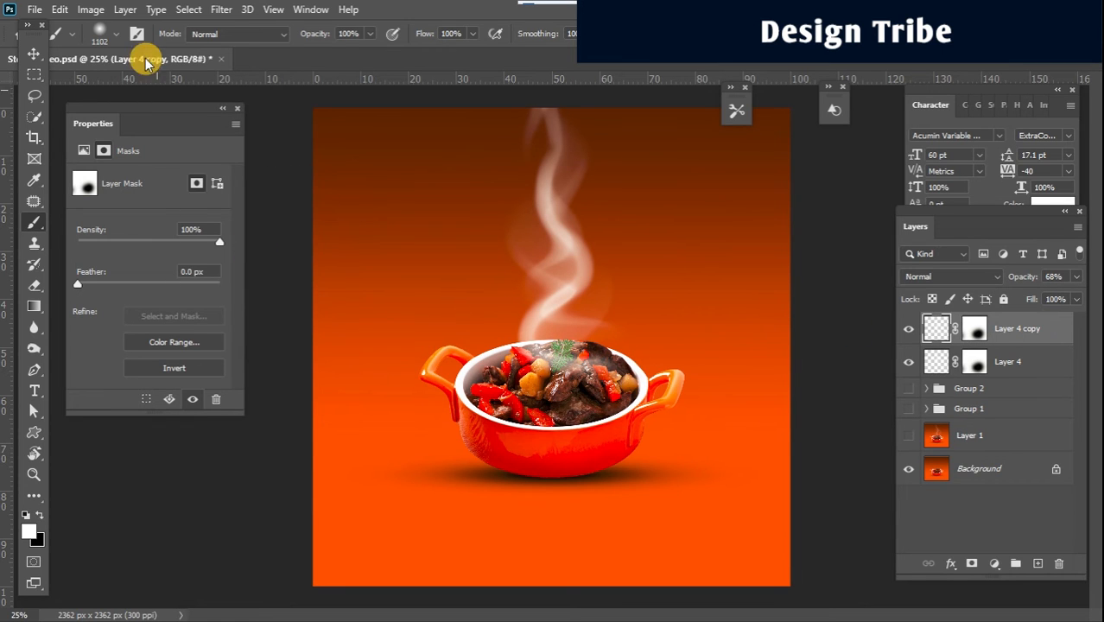
Step: Move a steam copy to the bowl's right side and flip it horizontally
left_click(34, 55)
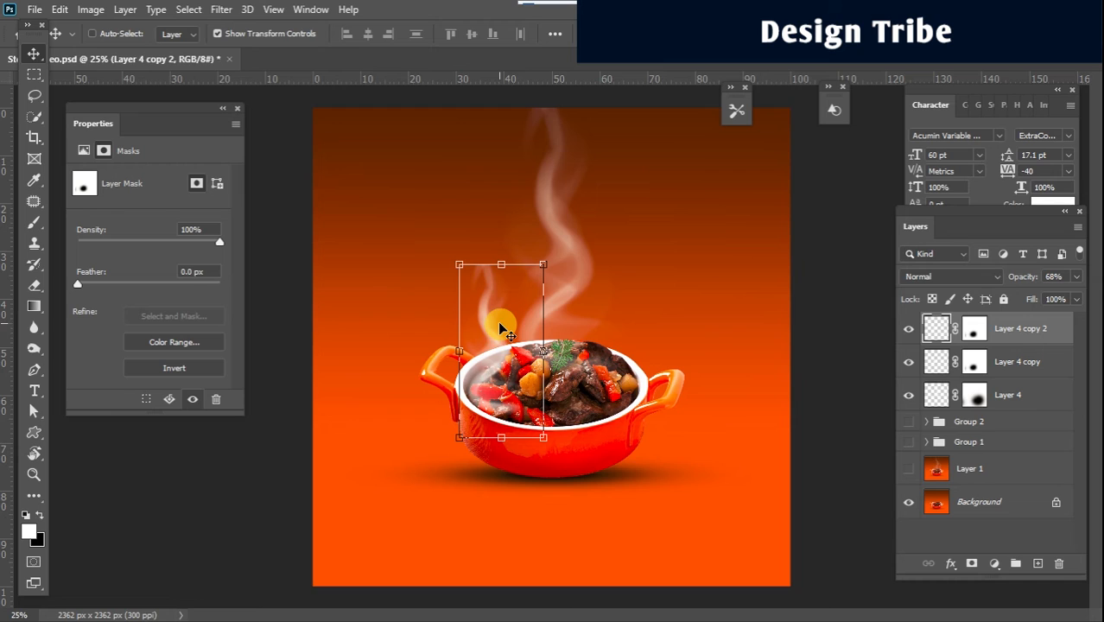
left_click_drag(501, 328, 609, 308)
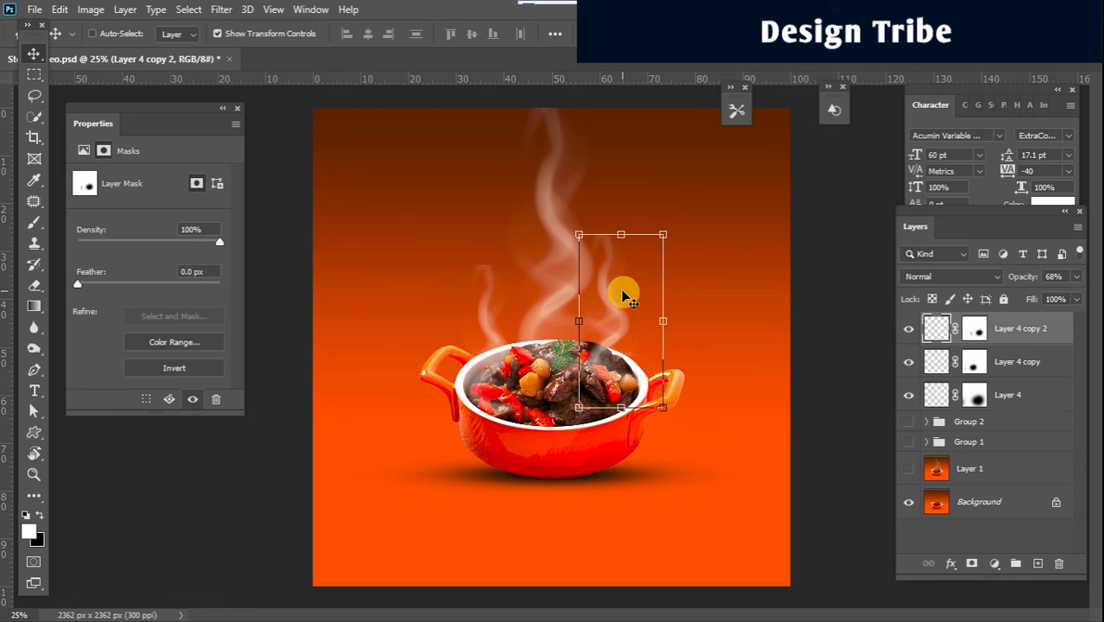
right_click(623, 292)
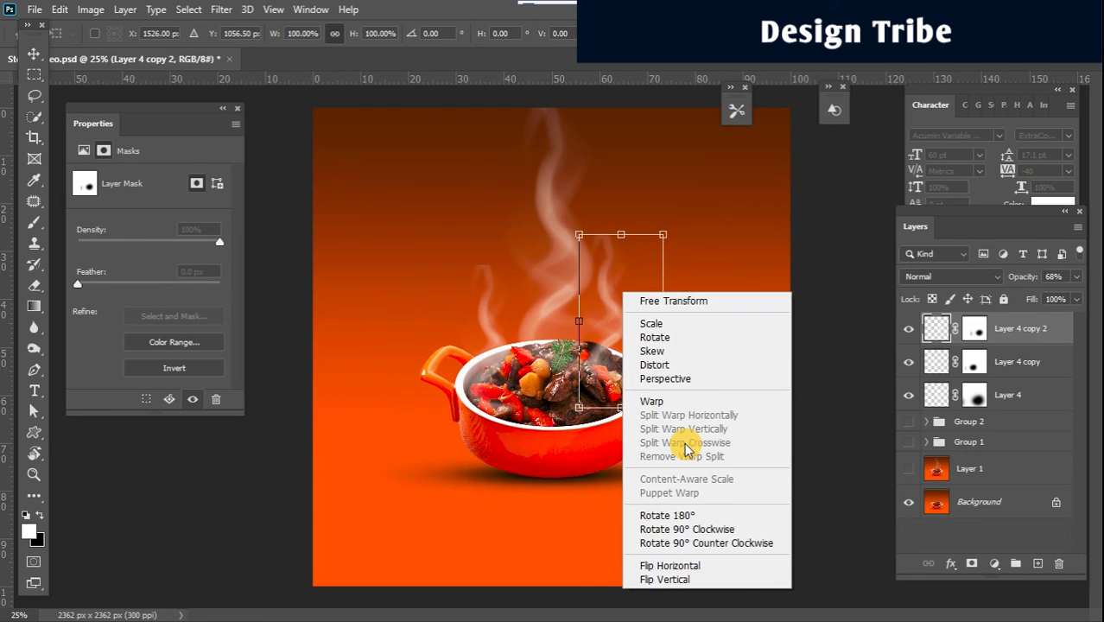
left_click(669, 565)
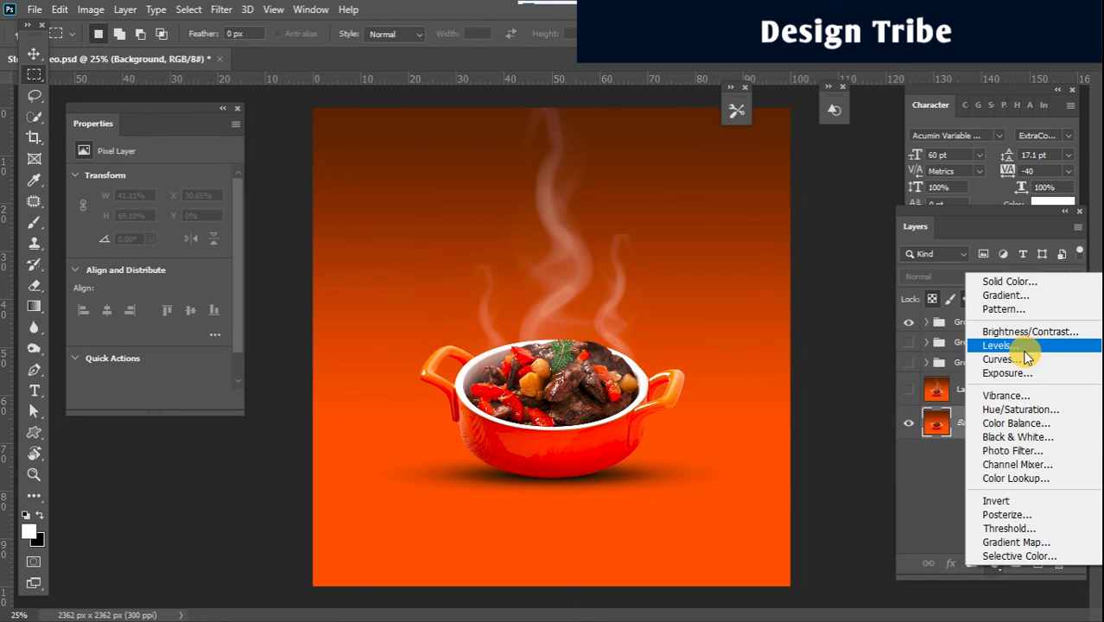
Step: Add a darkening Curves layer above Background, mask it around the bowl, set opacity ~45%
left_click(999, 359)
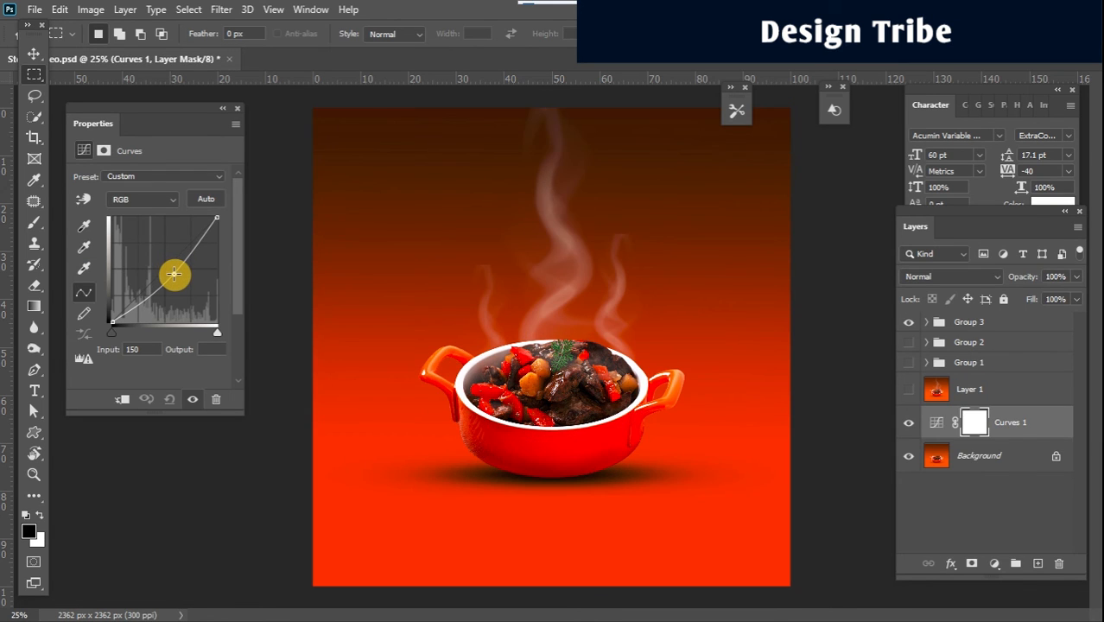
left_click_drag(176, 277, 176, 274)
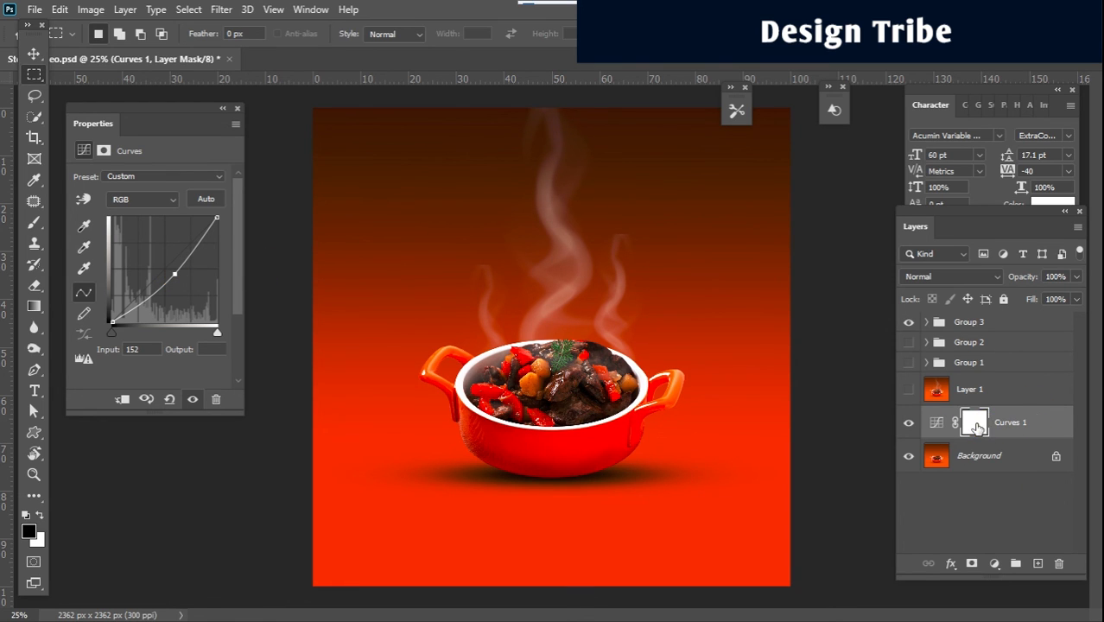
left_click(973, 422)
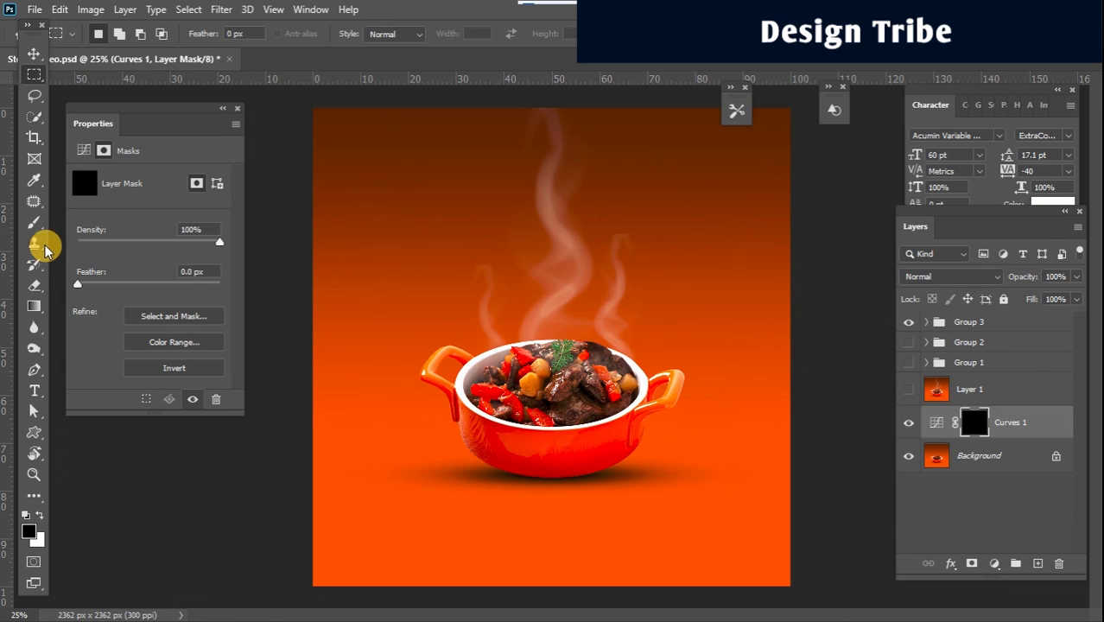
left_click(35, 222)
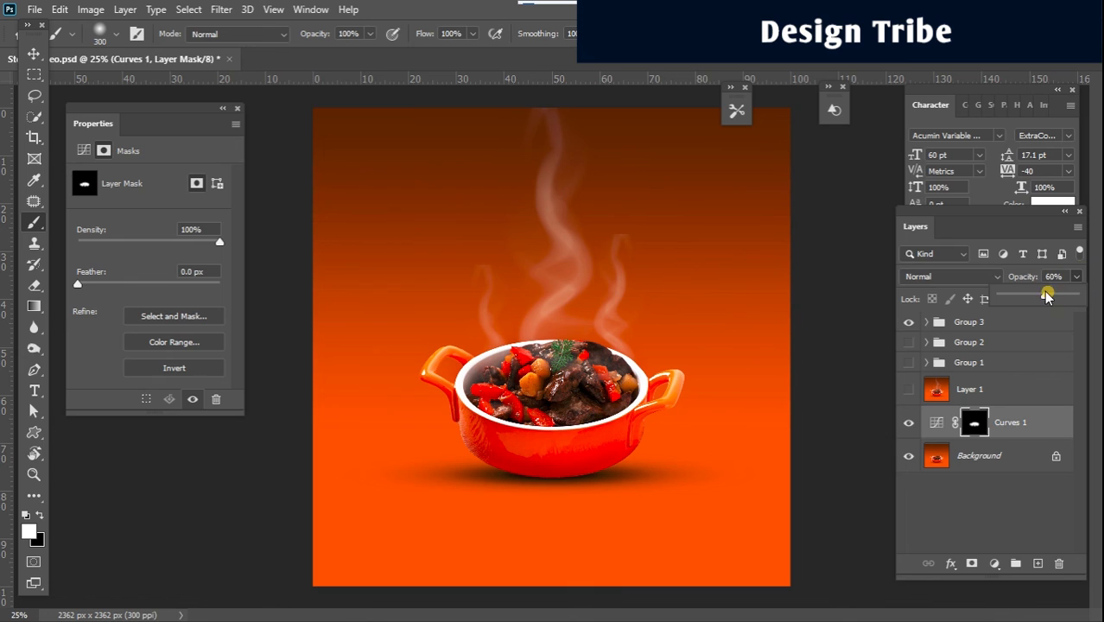
left_click_drag(1047, 295, 1037, 301)
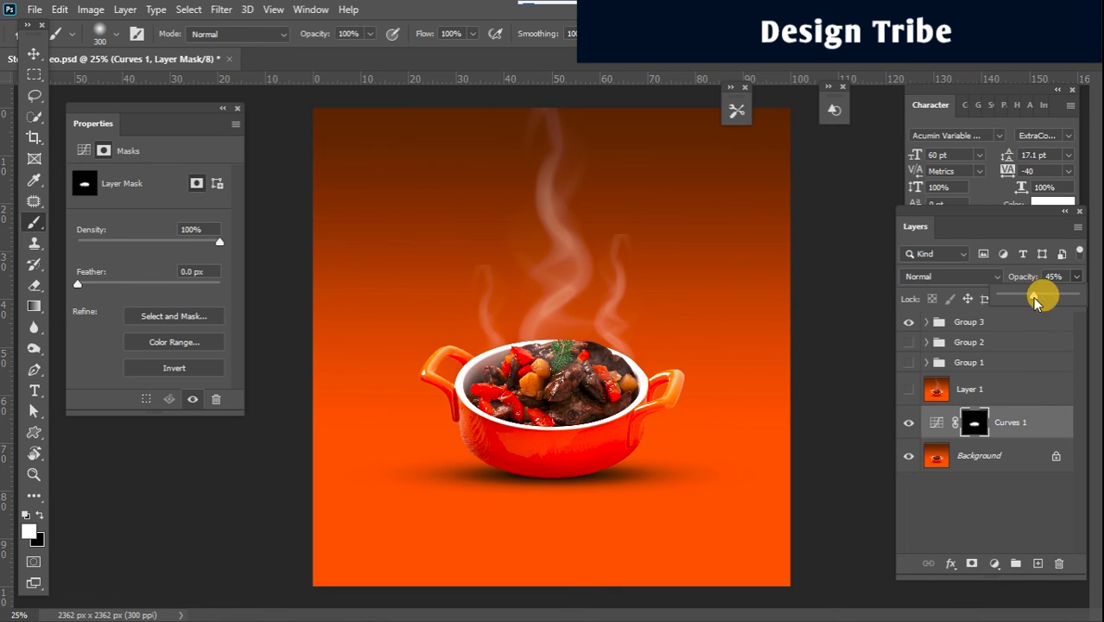
left_click_drag(1041, 296, 1032, 296)
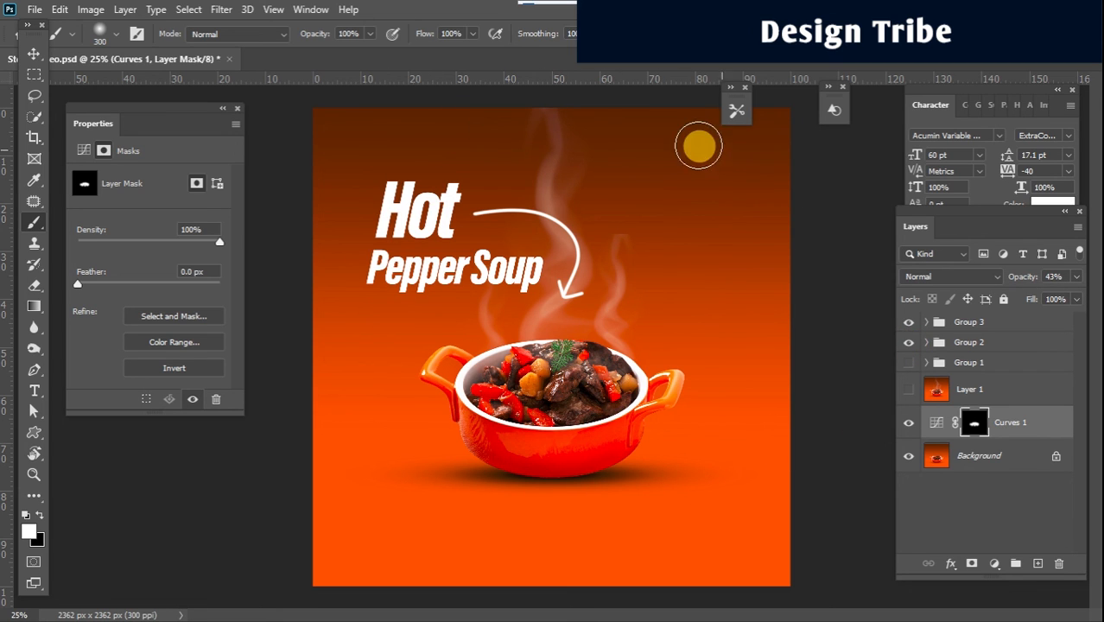
mouse_move(526, 291)
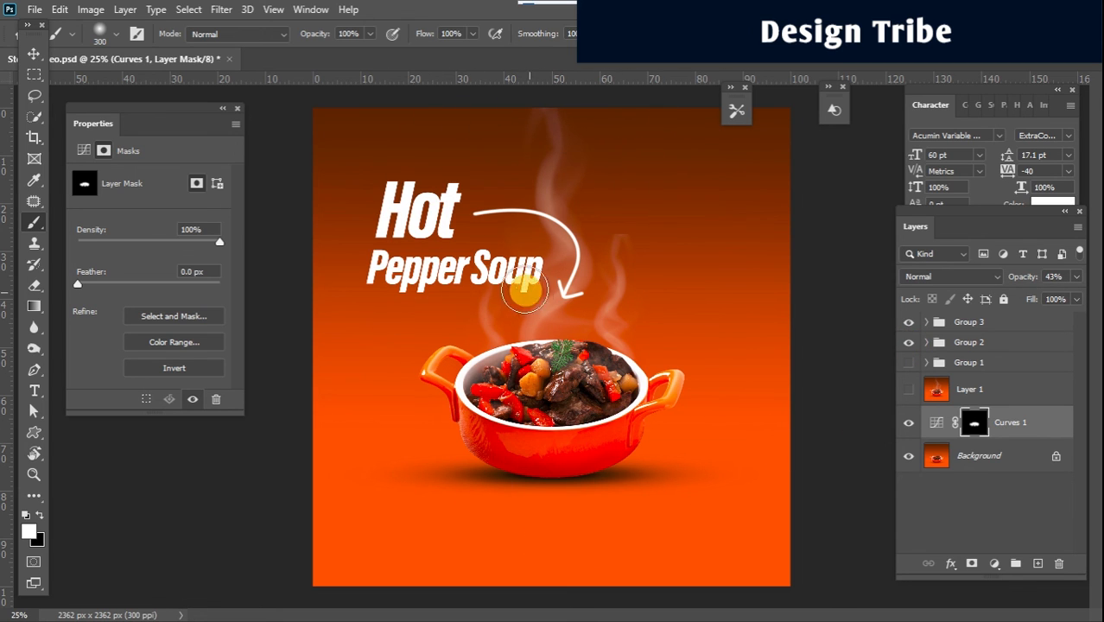
mouse_move(516, 305)
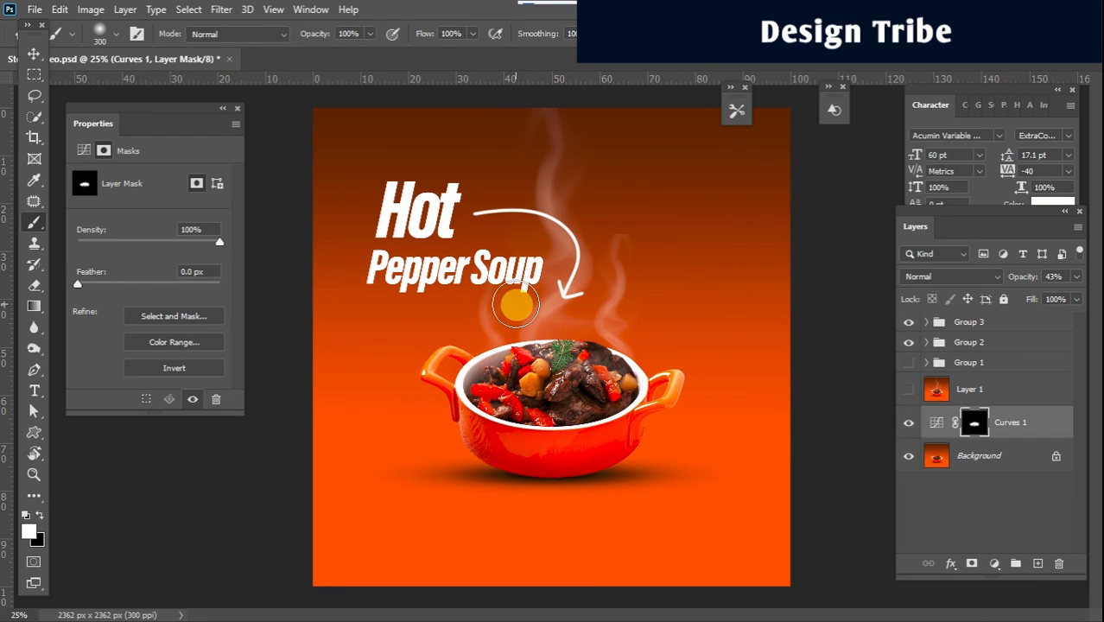